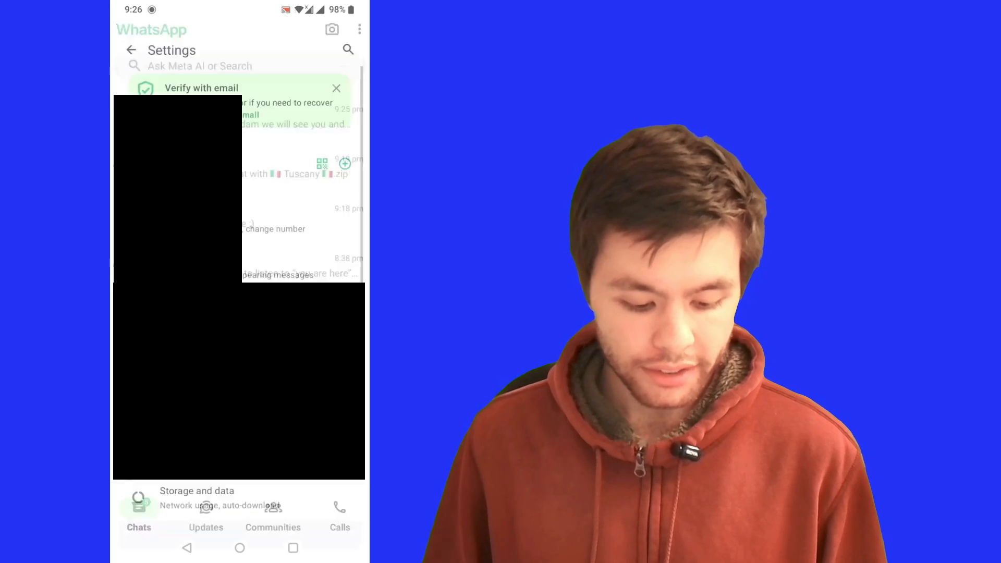
Scroll the Chats settings and open Chat backup
scroll(down, 3)
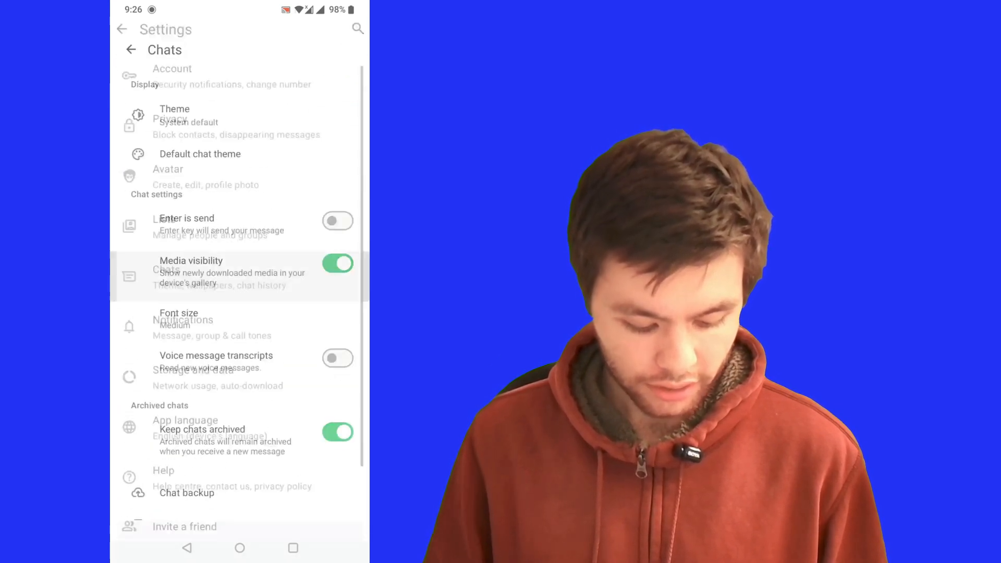
click(187, 493)
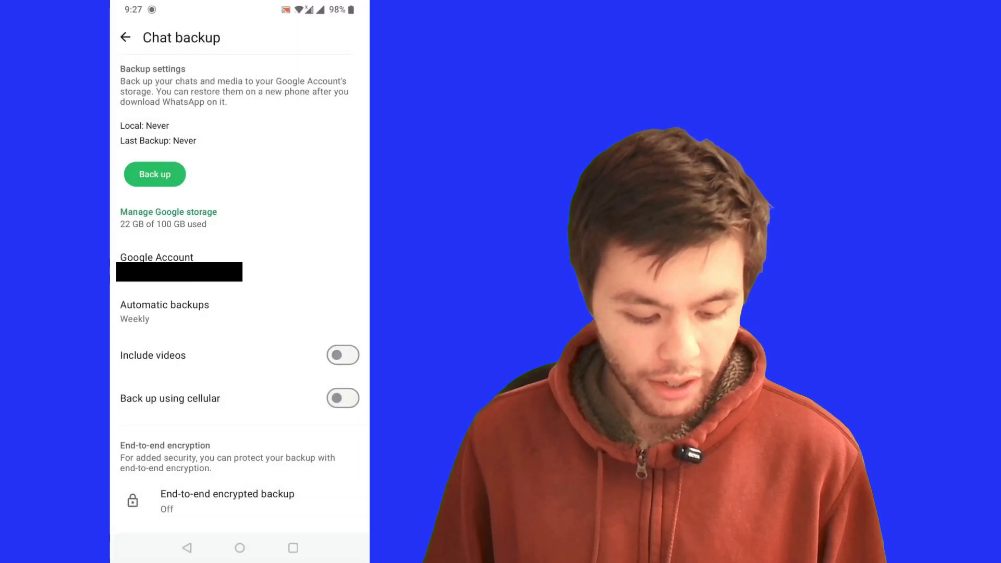
Turn on end-to-end encrypted backup with a 64-digit key, confirming the key is saved
click(226, 501)
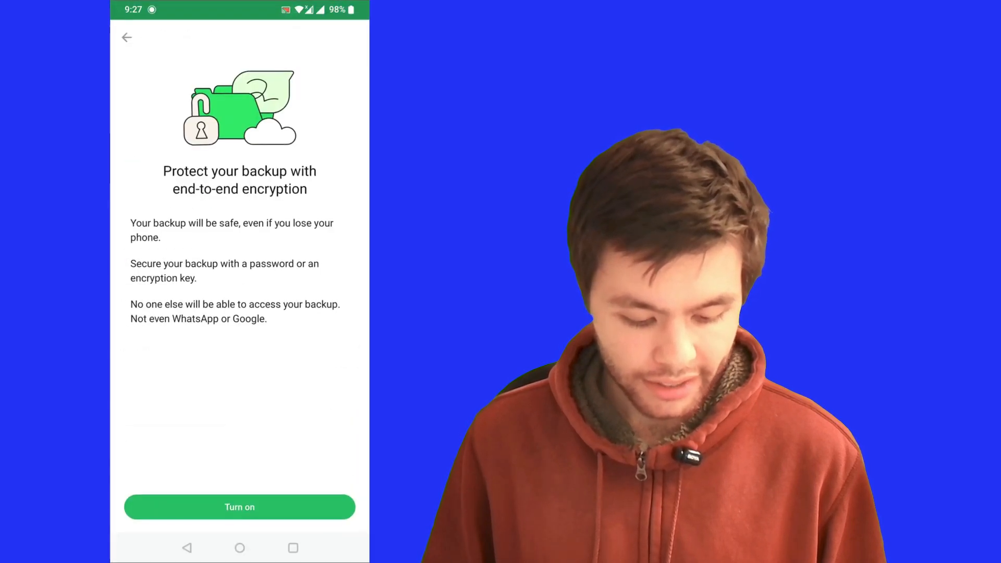
click(239, 506)
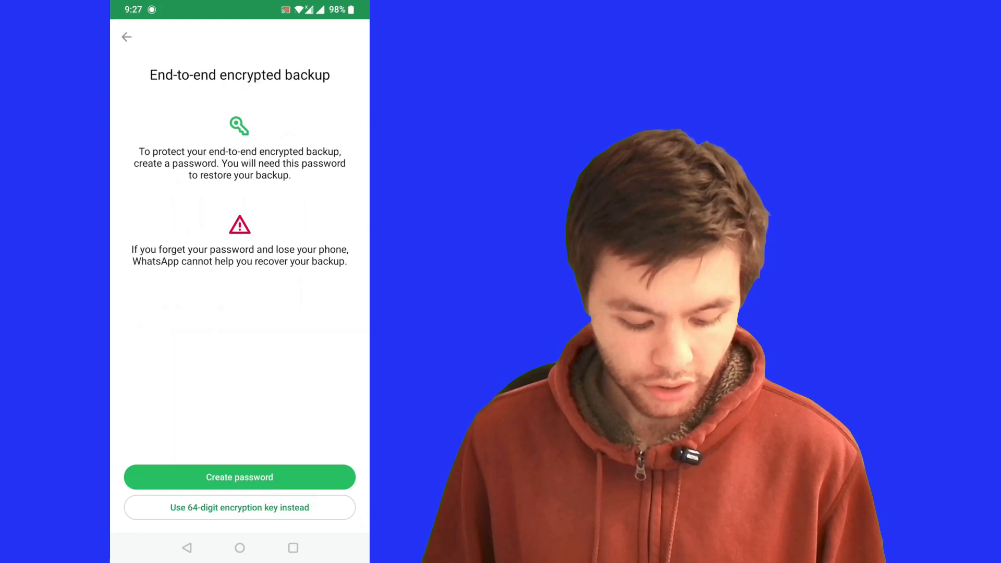
click(239, 508)
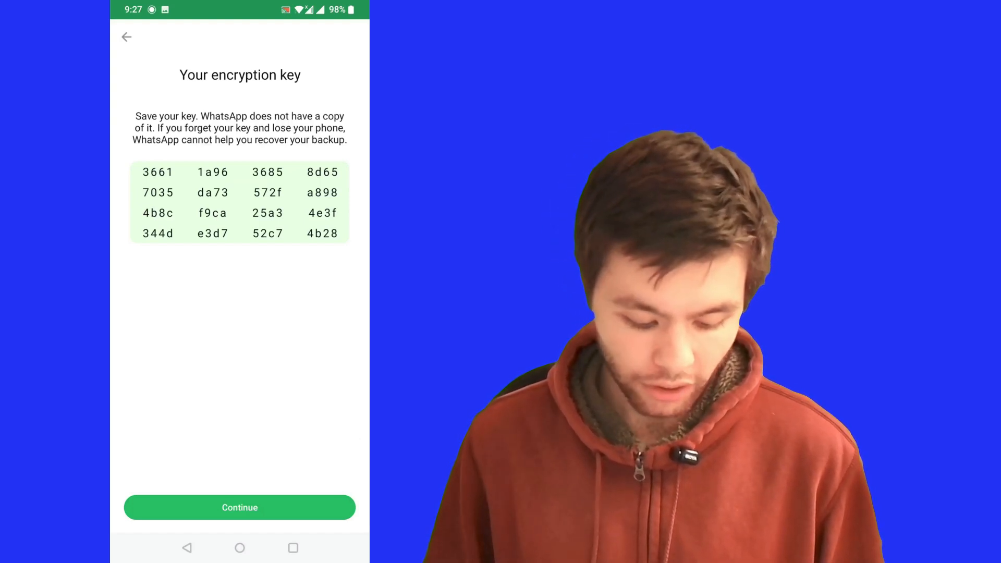
click(239, 506)
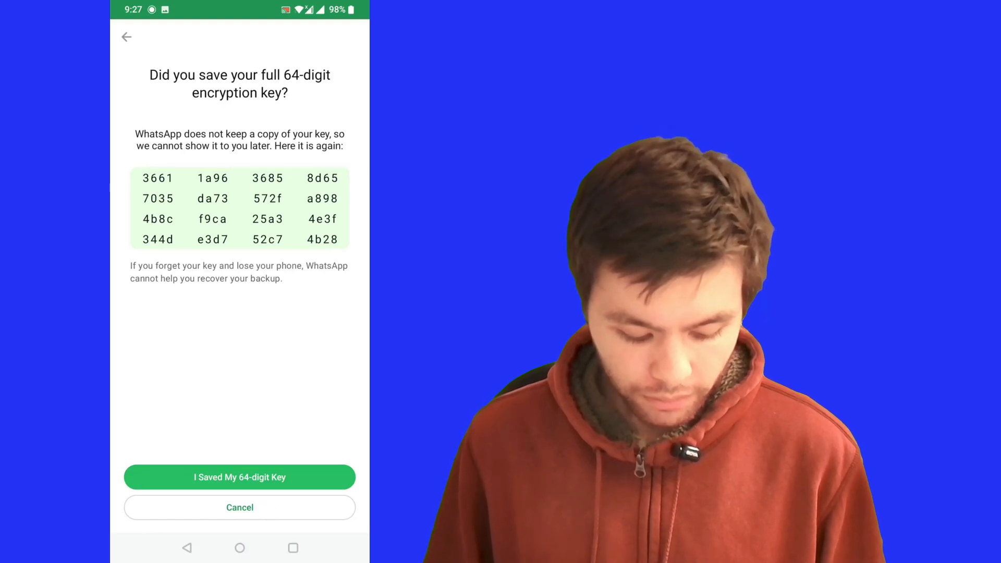
click(239, 477)
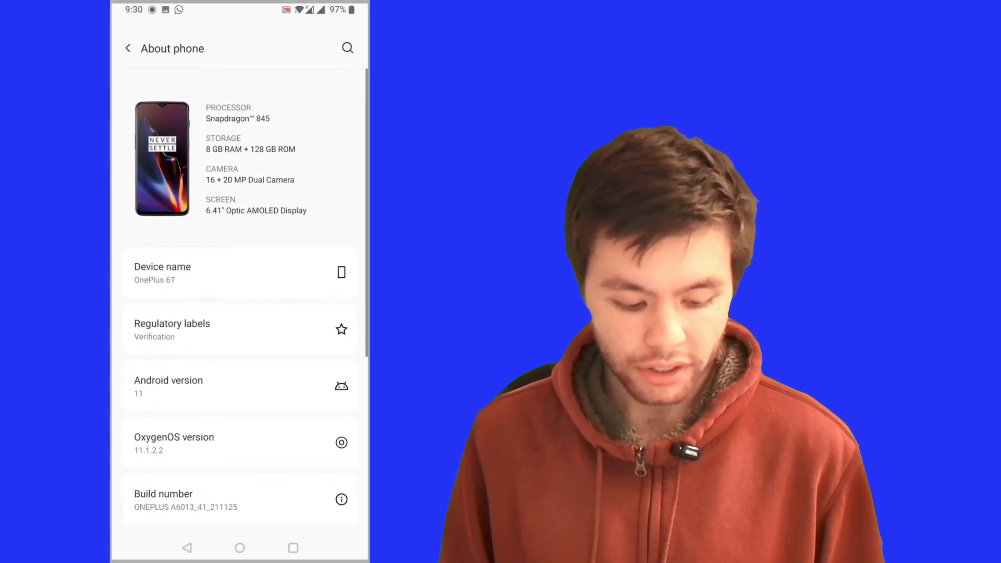
Scroll through the About phone details, then go back to the Settings list
scroll(down, 3)
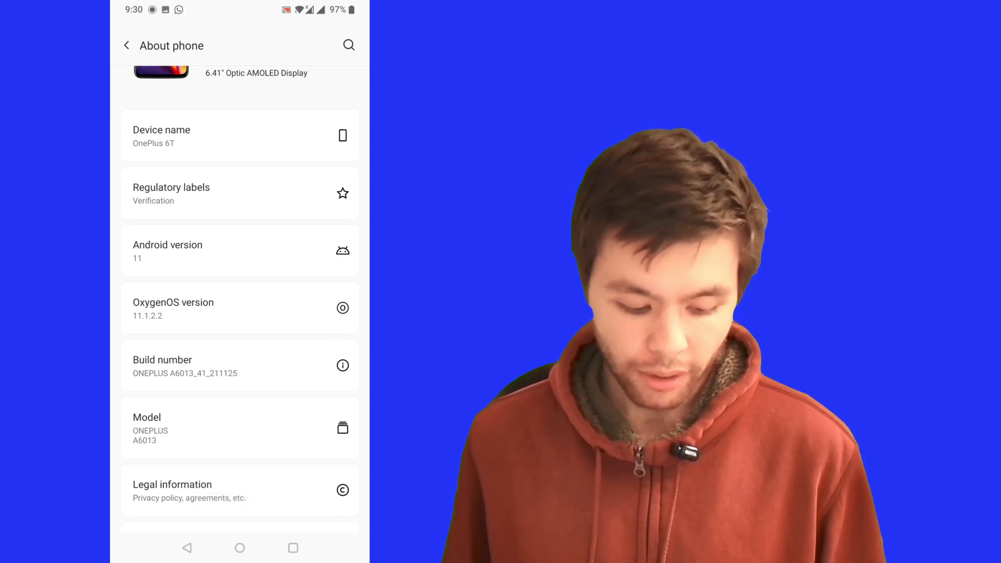
click(127, 46)
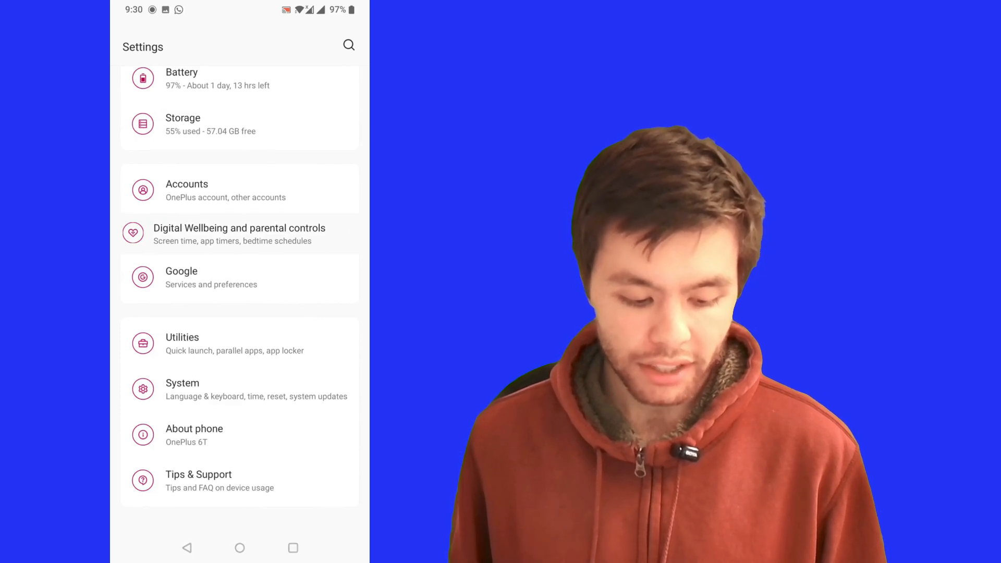
Enable USB debugging under System > Developer options and allow it
click(182, 389)
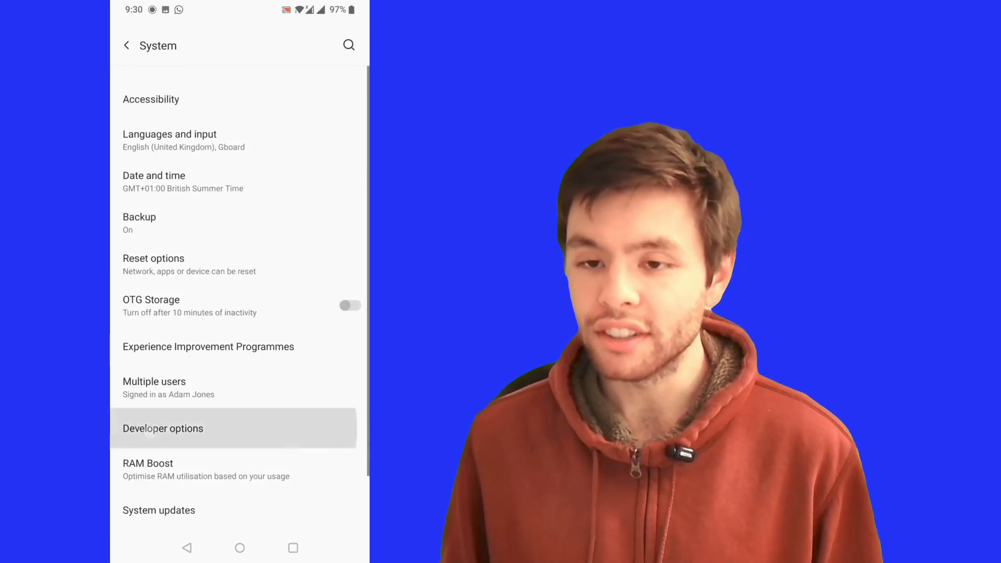
click(162, 429)
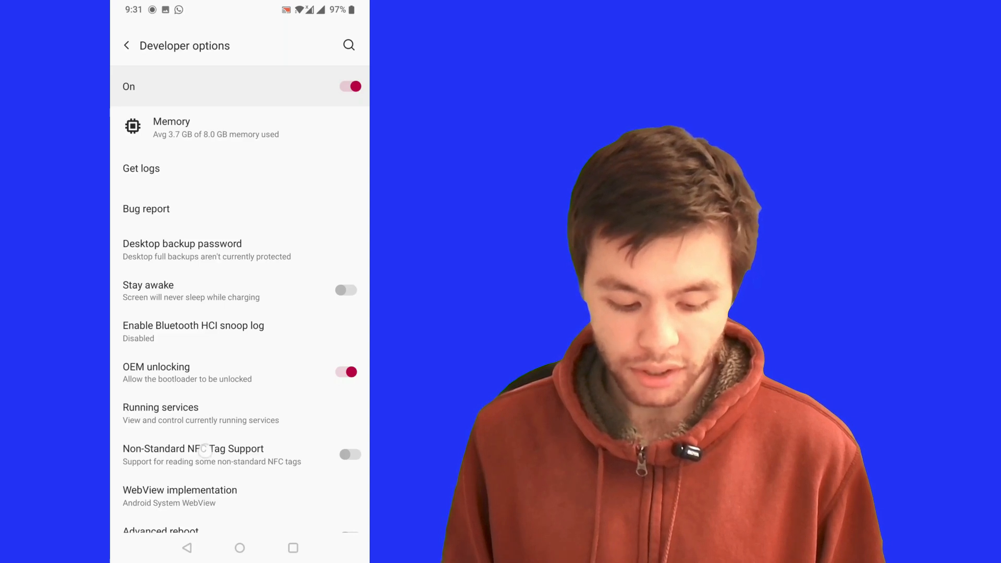
scroll(down, 3)
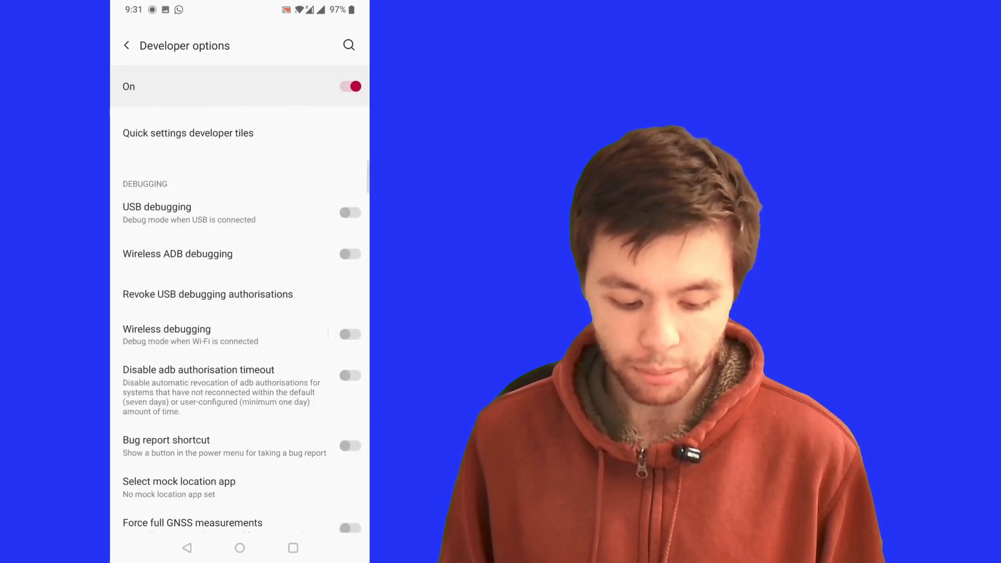
click(350, 213)
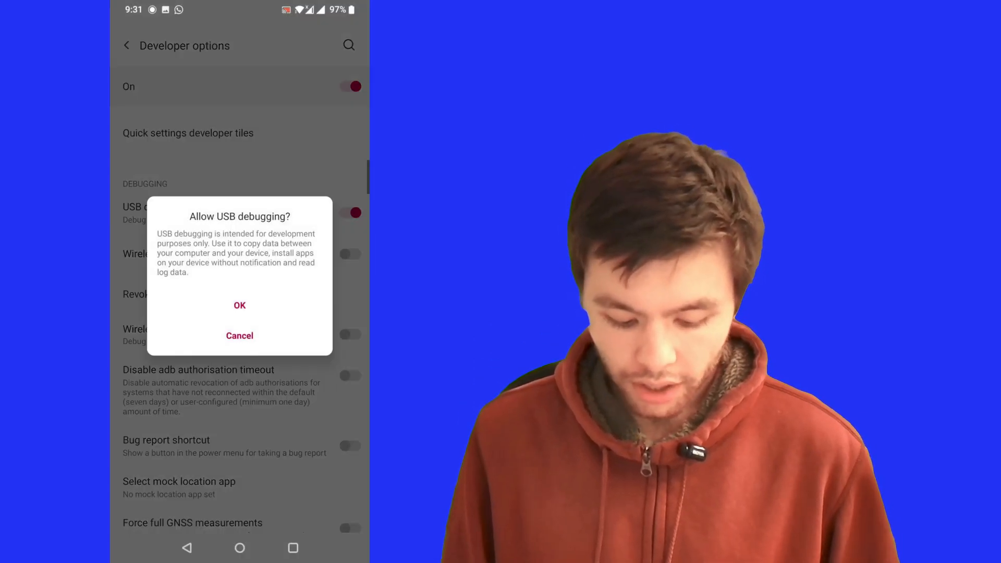
click(240, 305)
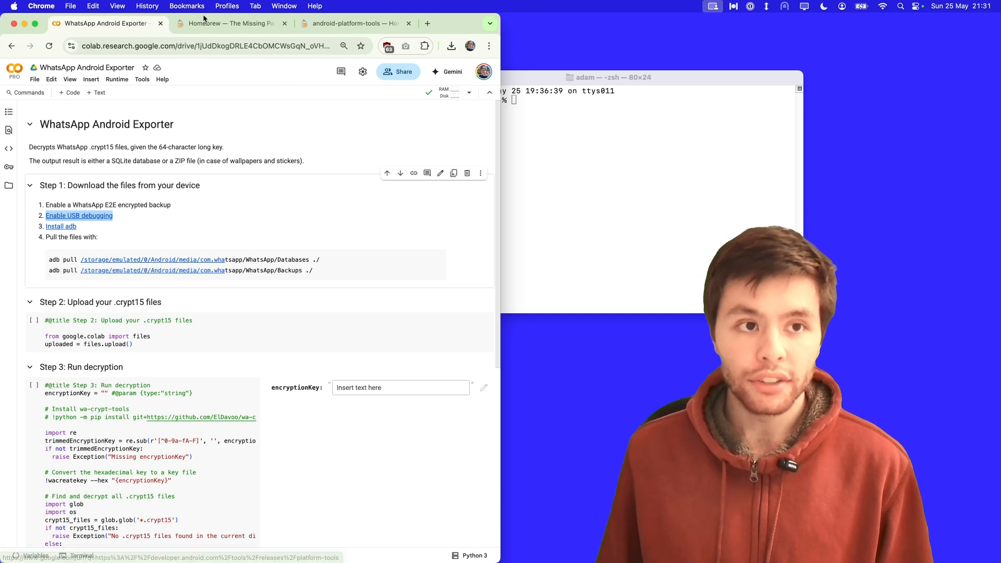
Switch to the Homebrew website tab in Chrome
click(230, 23)
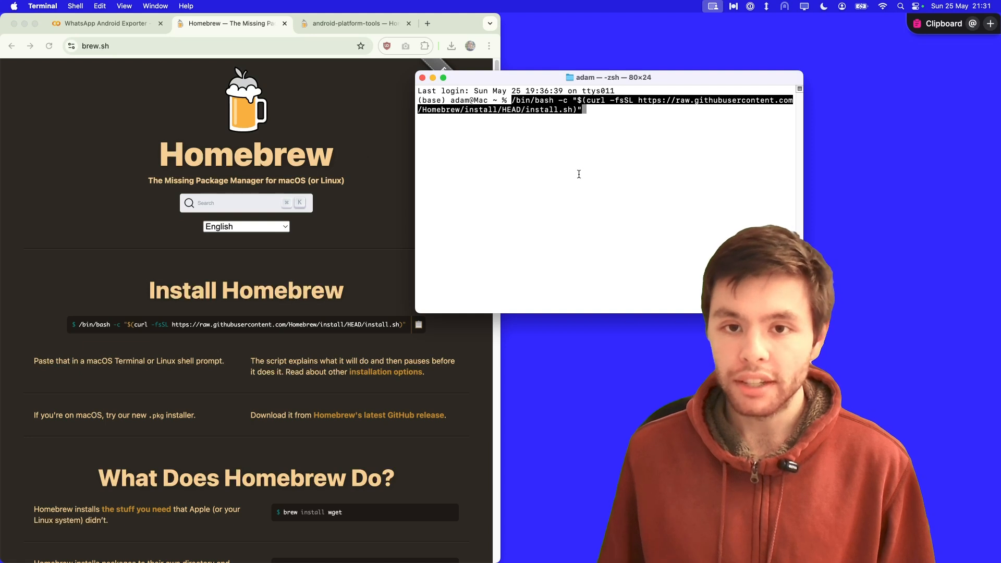
Run the Homebrew install command, then follow the notebook's adb link to the Platform-Tools downloads
key(return)
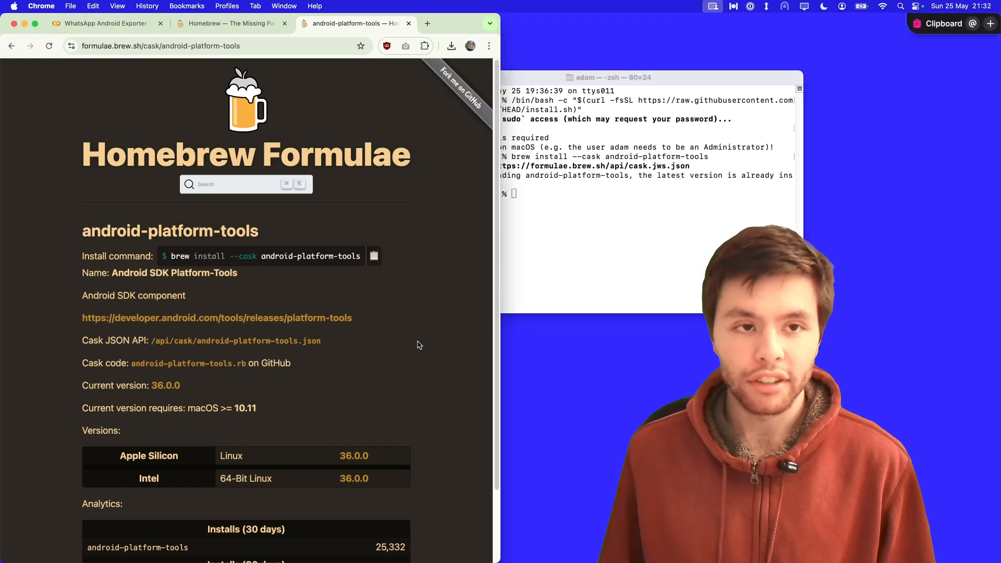
click(105, 24)
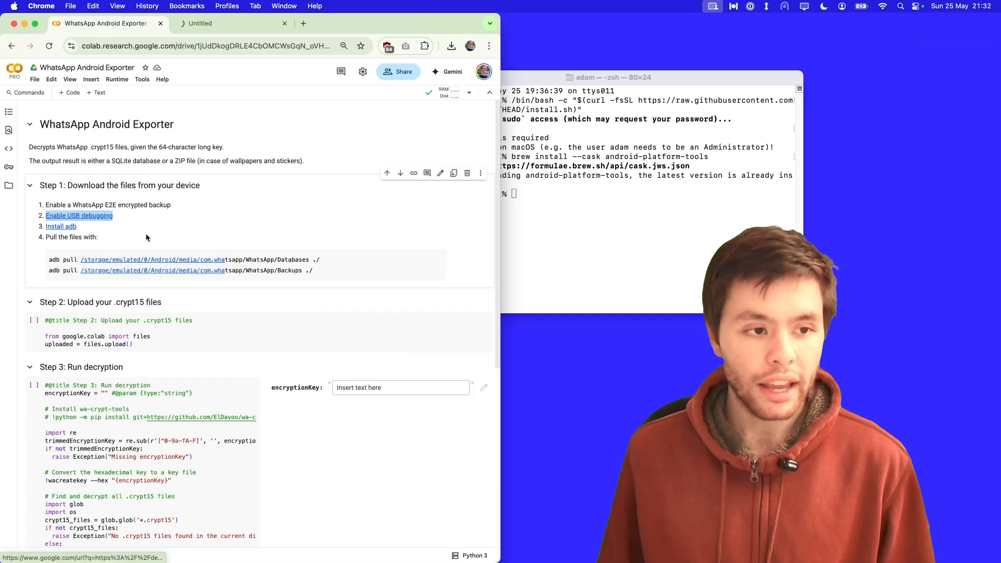
click(61, 226)
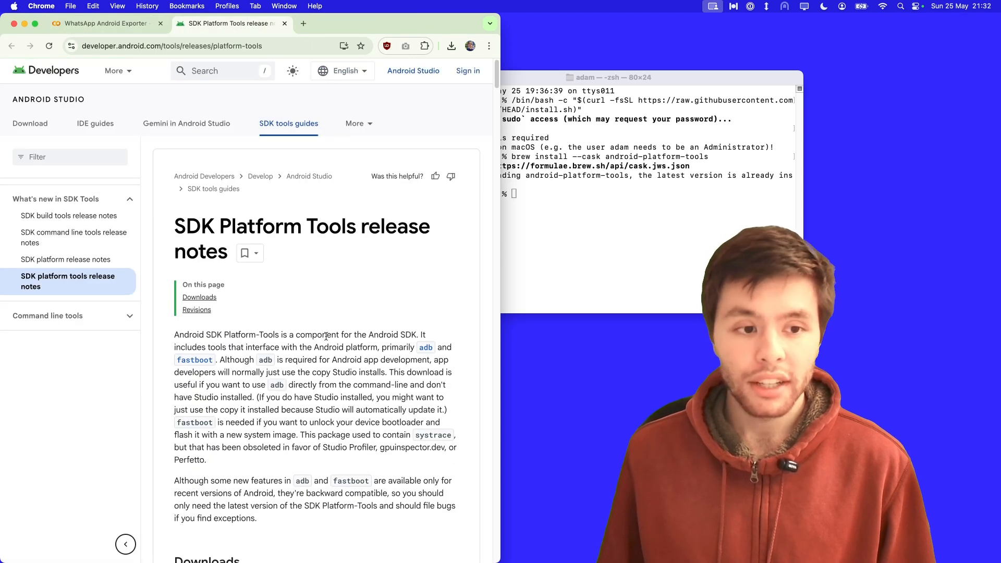
scroll(down, 3)
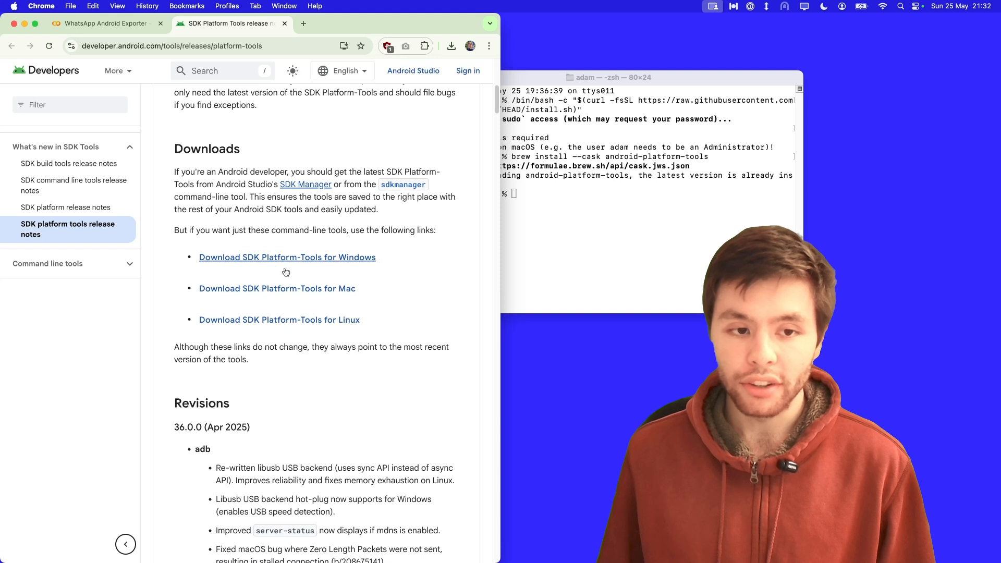
mouse_move(283, 288)
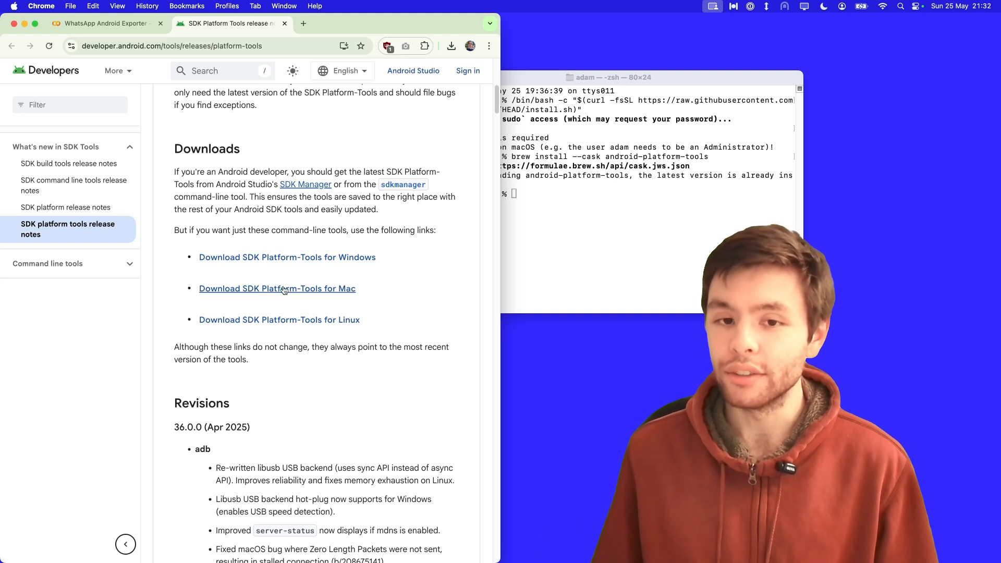
mouse_move(293, 386)
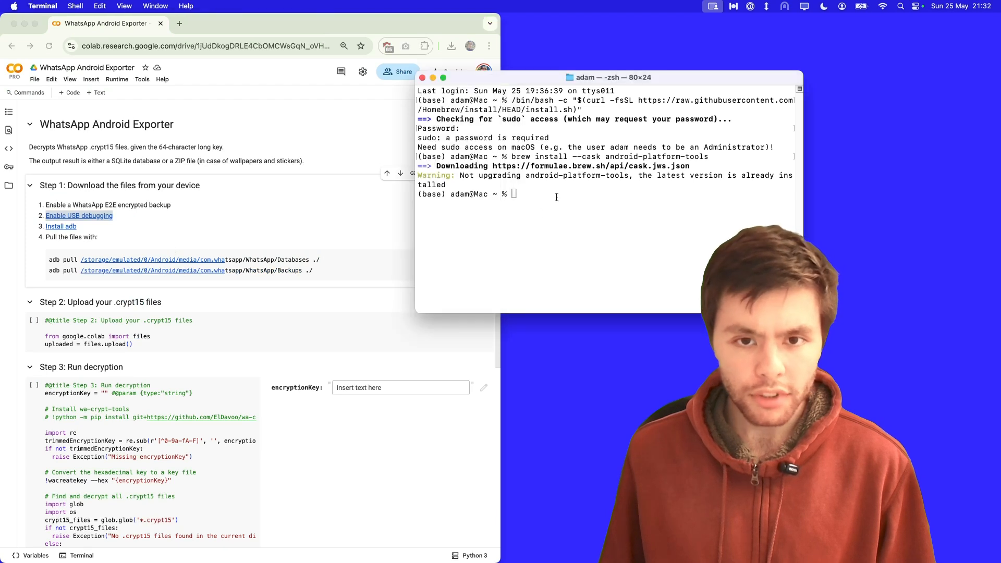
Check adb devices, then create and enter a whatsapp-demo folder in Downloads
text(adb devices)
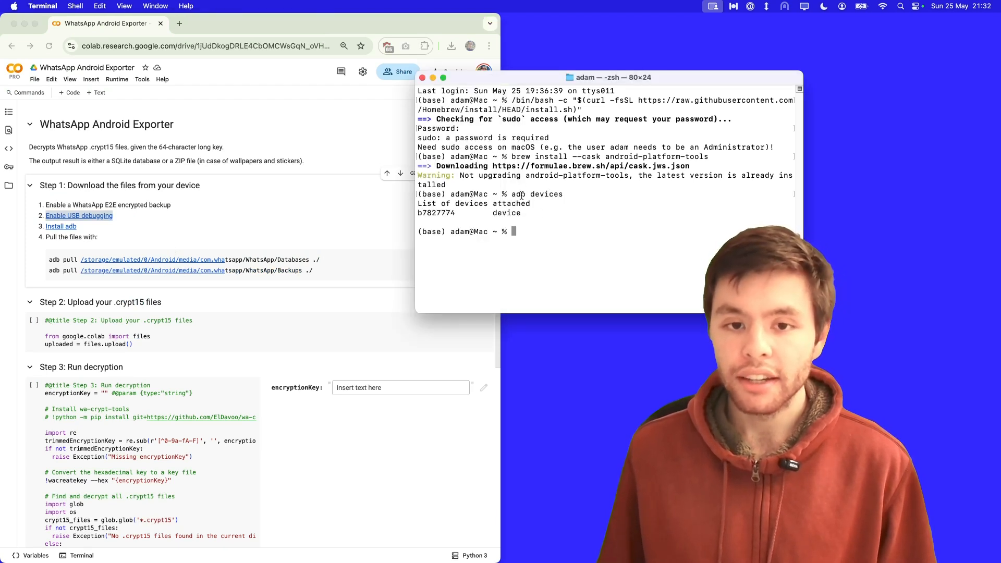
drag(419, 203, 529, 213)
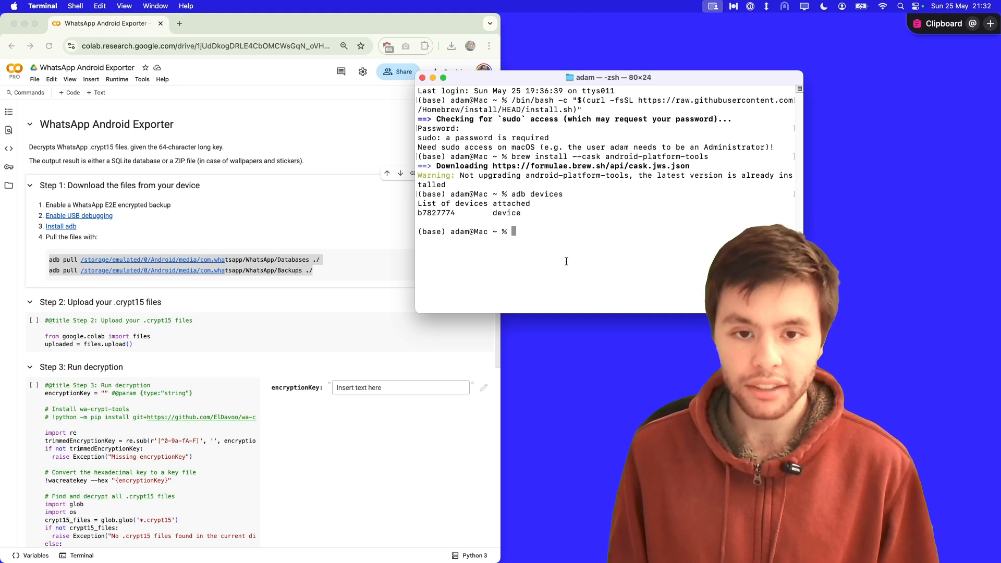
text(cd Downloads)
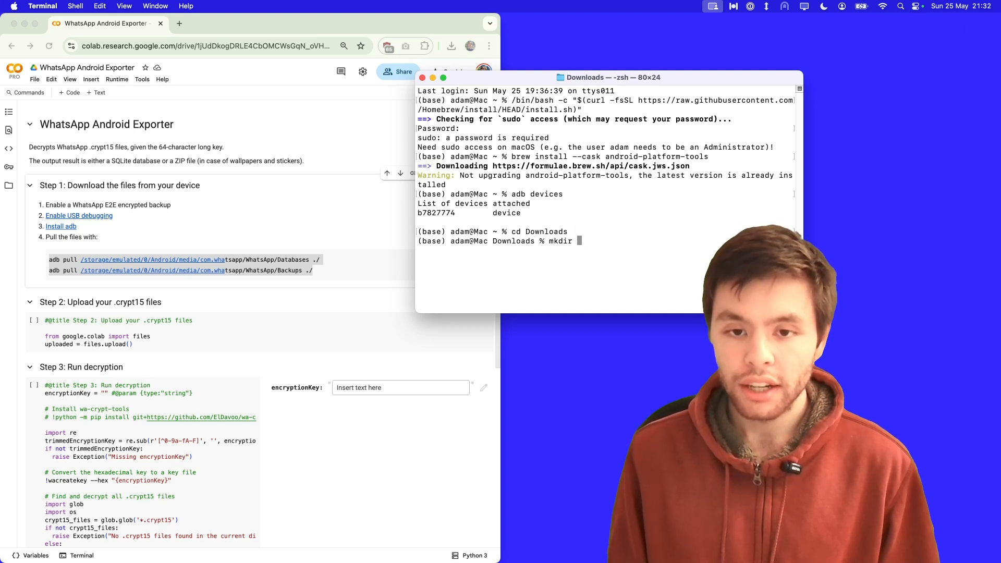
text(whatsapp-deo)
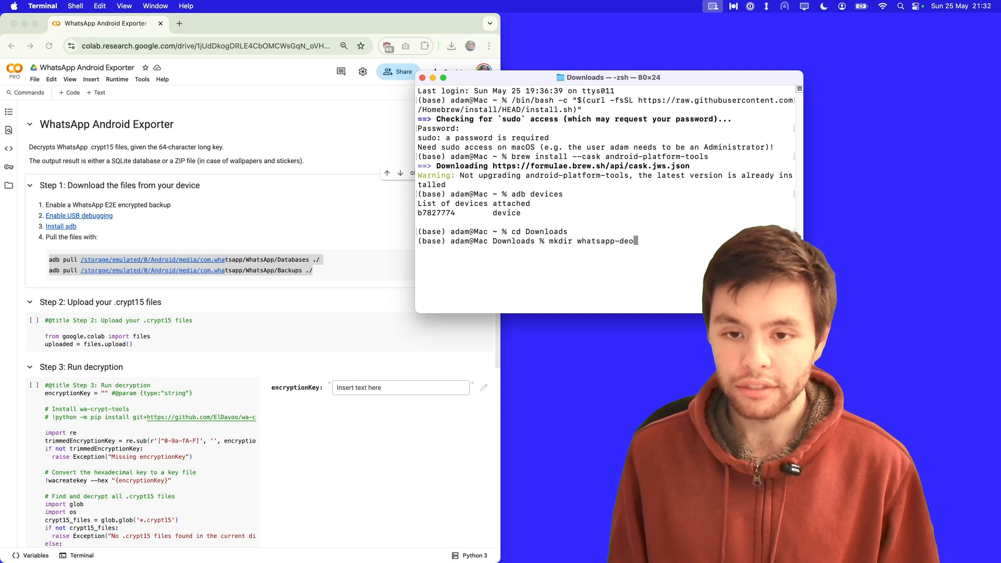
text(cd whatsapp-demo/)
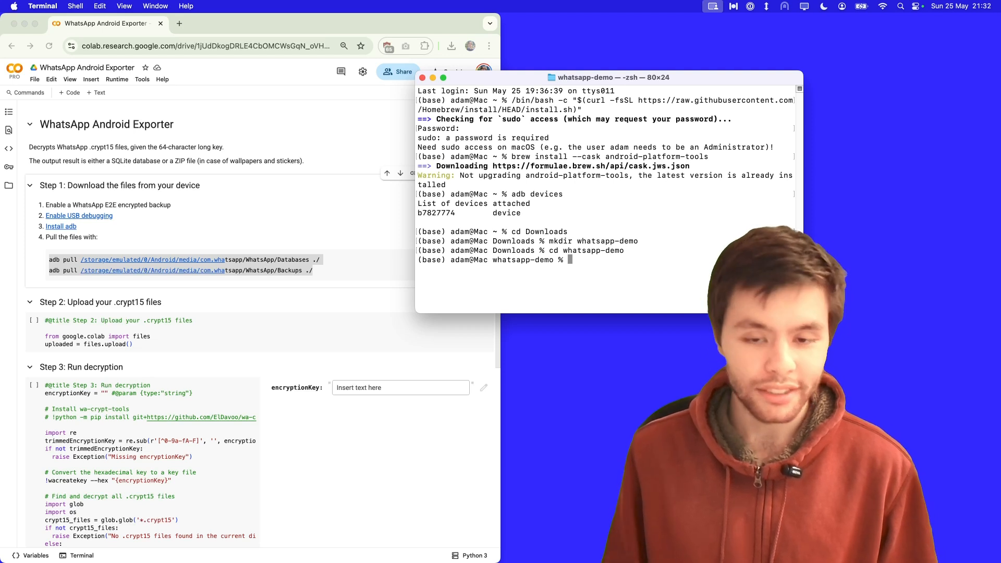
Pull the phone's WhatsApp Databases folder with adb and run Colab's upload cell
text(adb pull /storage/emulated/0/Android/media/com.whatsapp/WhatsApp/Databases ./)
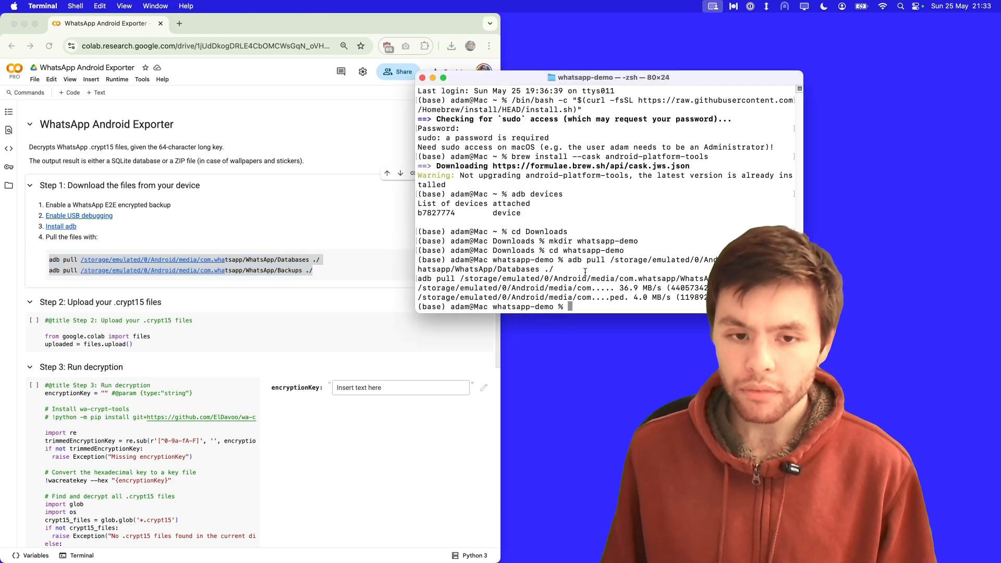
scroll(down, 3)
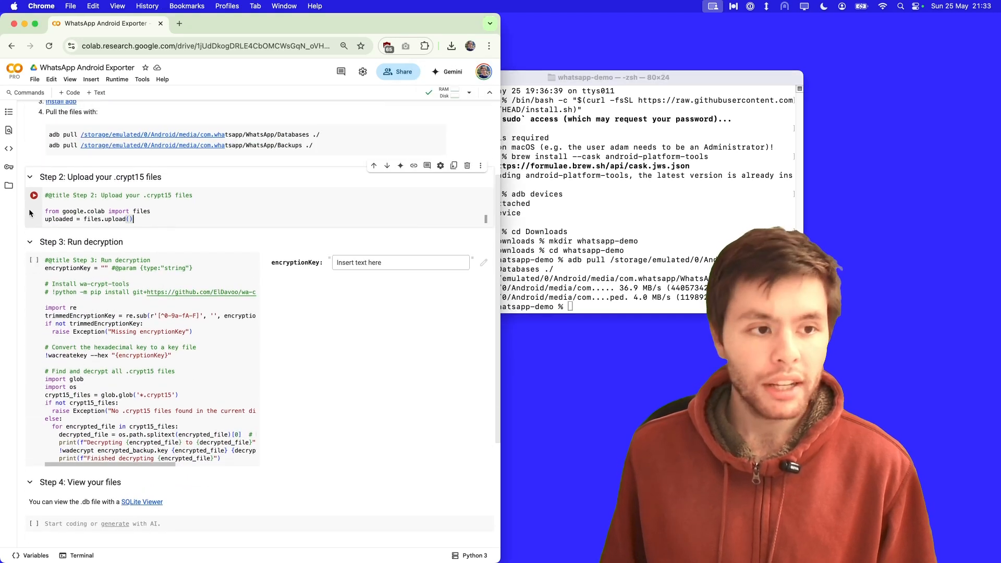
click(33, 195)
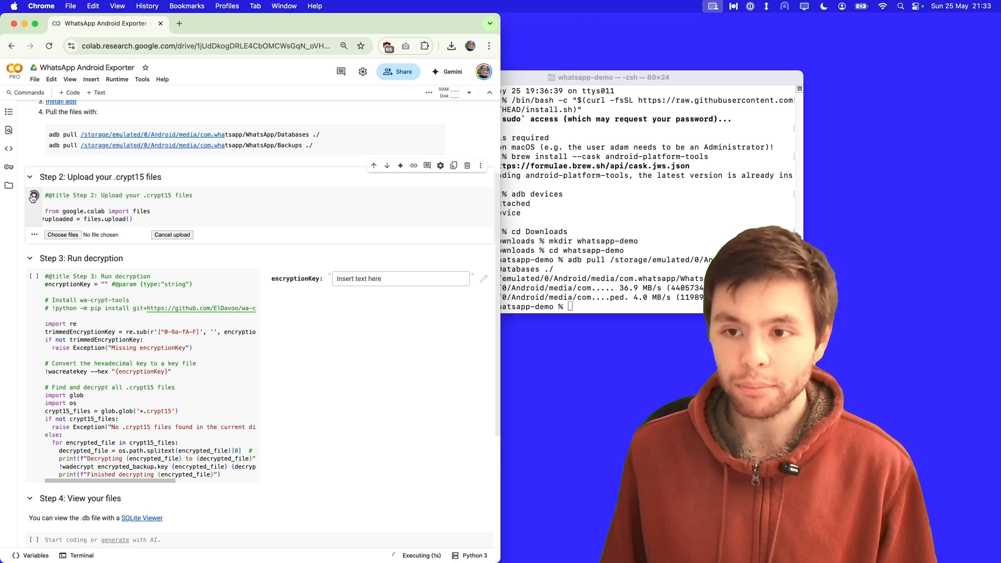
Upload msgstore.db.crypt15 from whatsapp-demo/Databases into the notebook
click(63, 235)
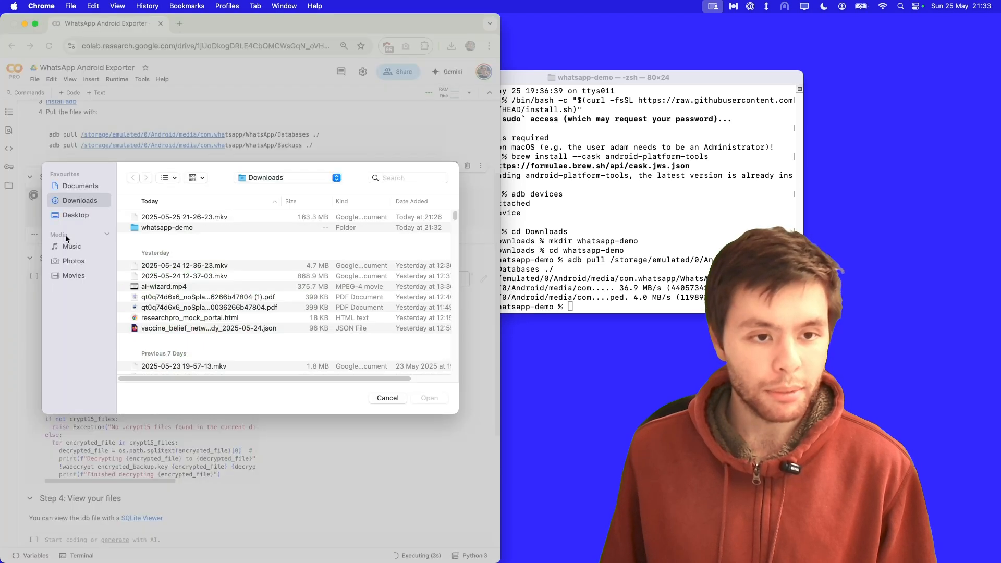
double_click(167, 227)
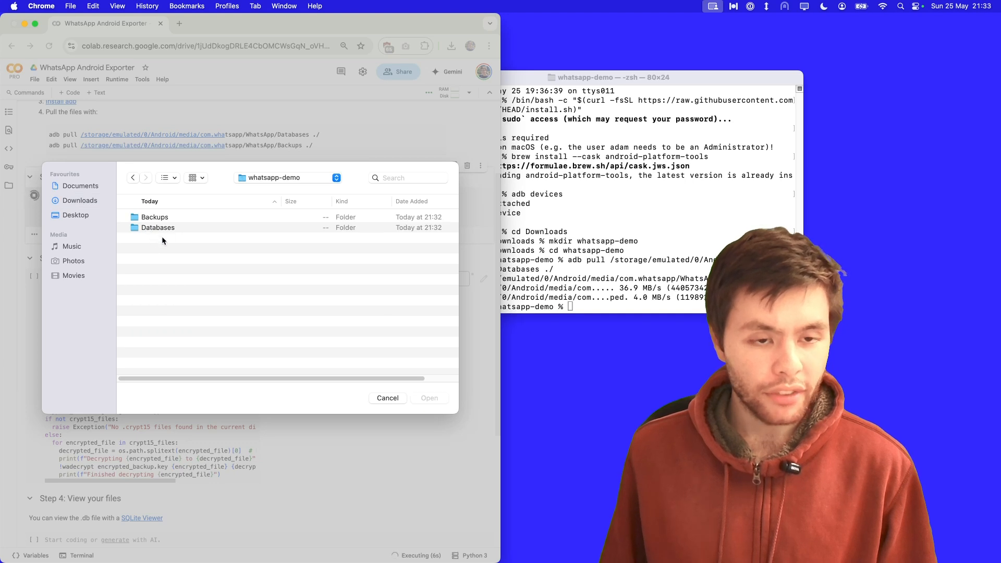
click(157, 227)
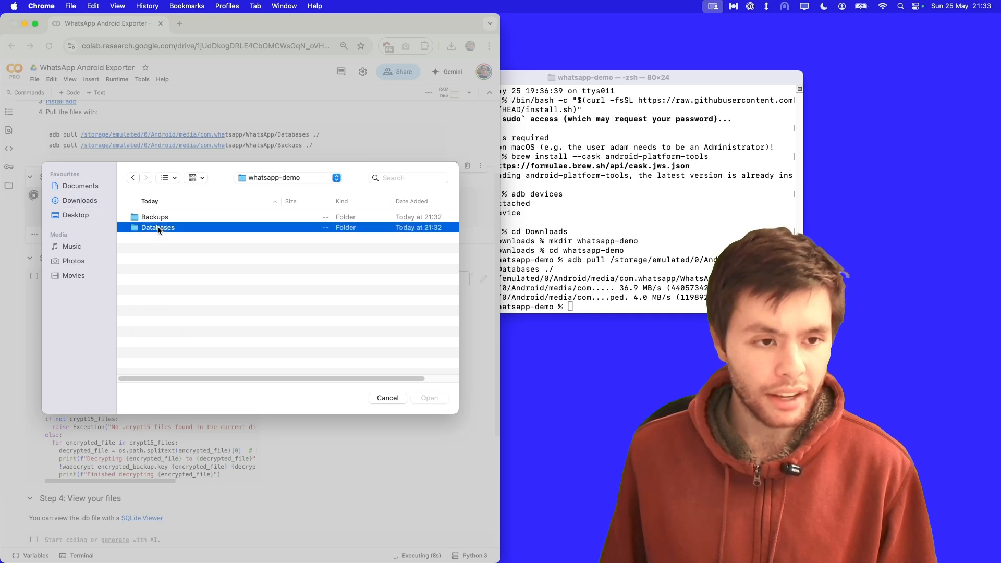
double_click(158, 227)
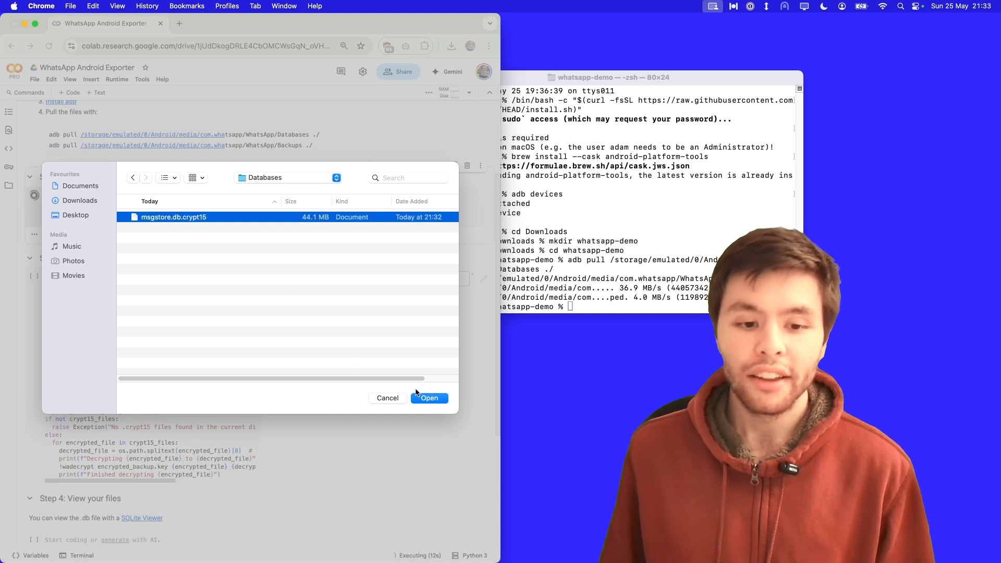
click(429, 397)
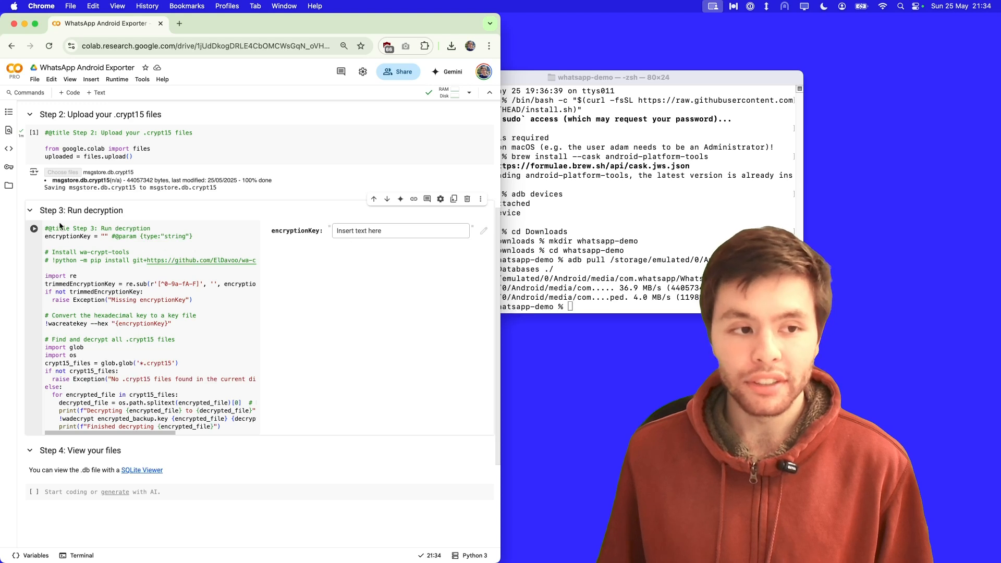
Enter the 64-digit encryption key and run the Step 3 decryption cell
scroll(down, 3)
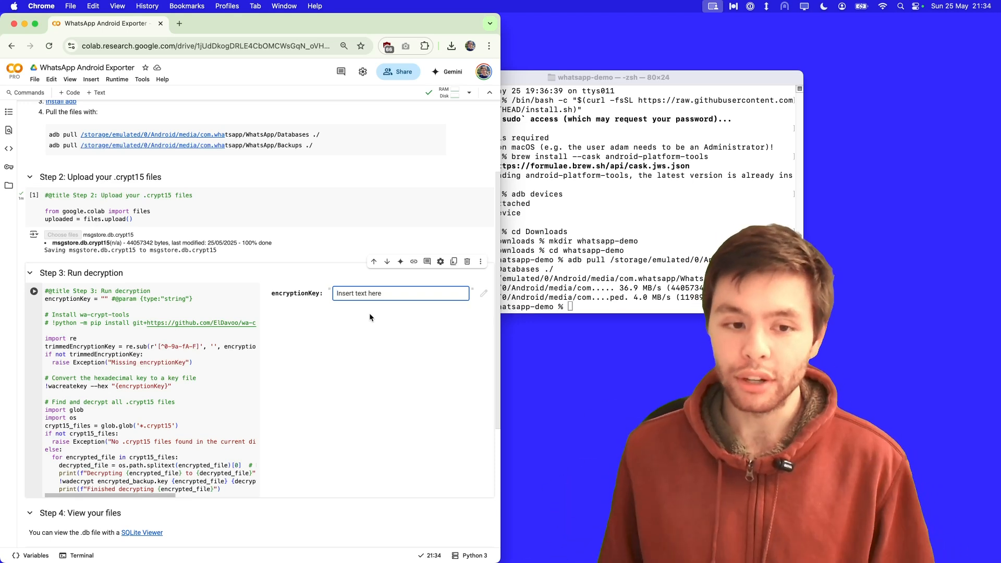
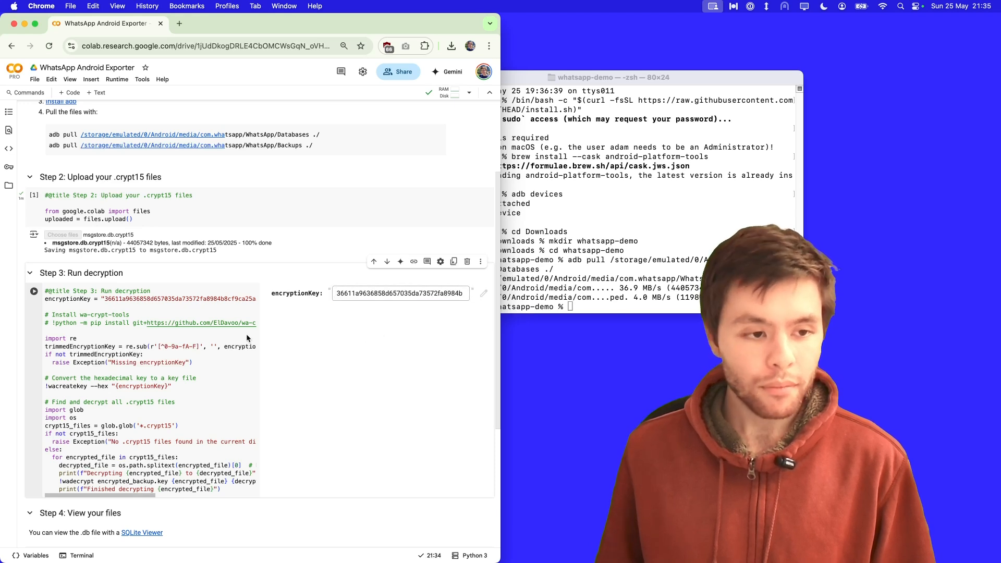
click(34, 291)
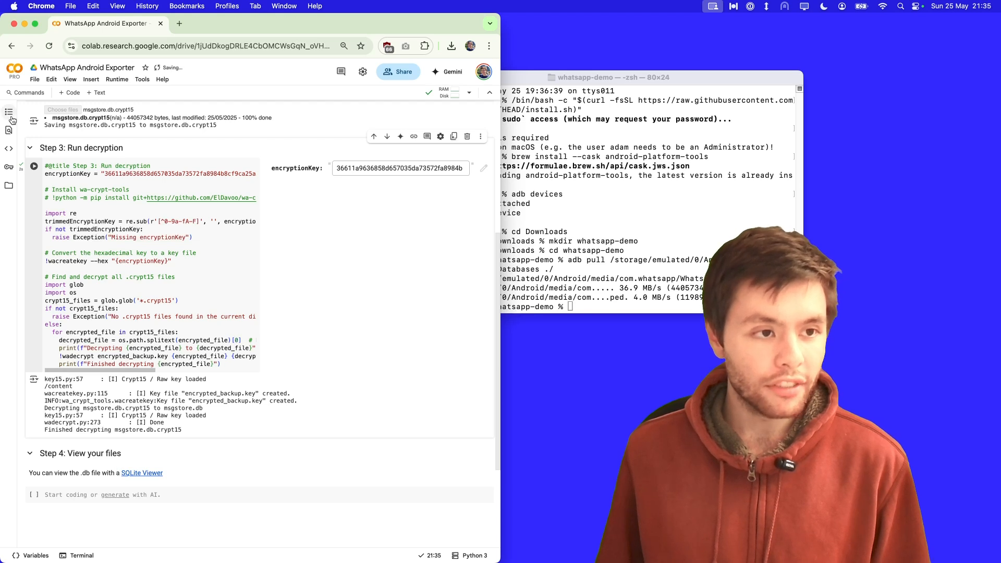
Open the Files sidebar and download msgstore.db
click(9, 112)
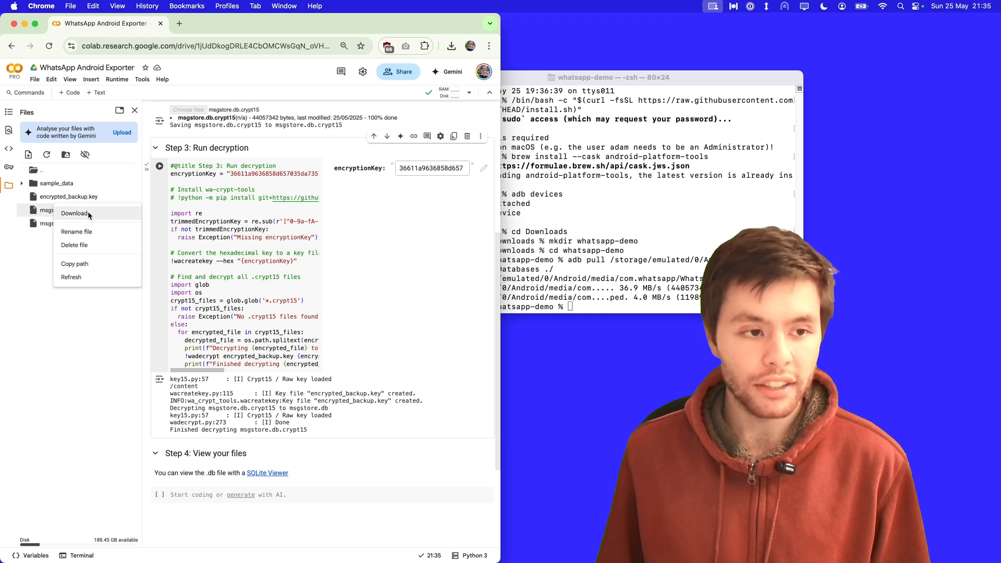
click(74, 212)
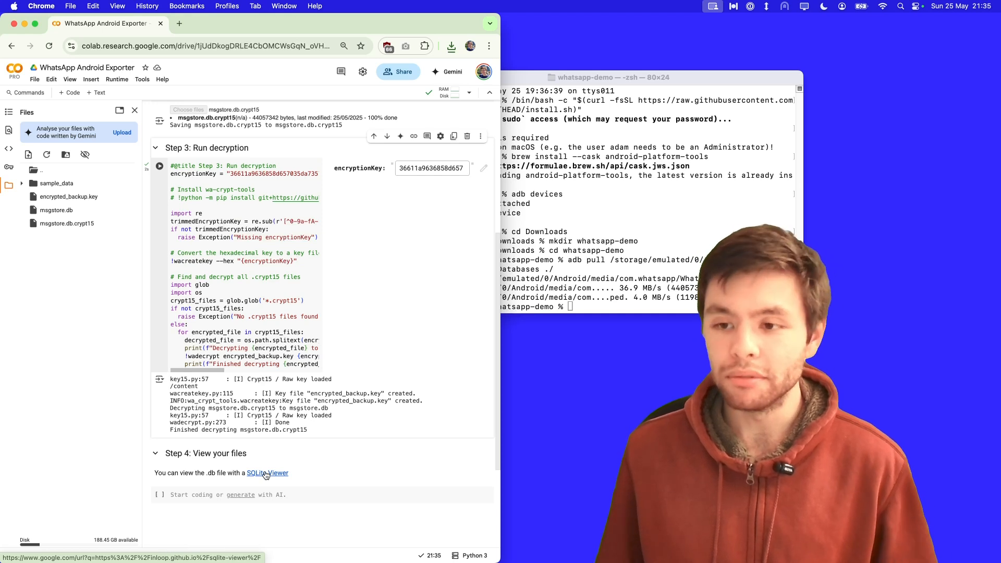
Open the online SQLite Viewer and load the decrypted msgstore.db file
click(267, 473)
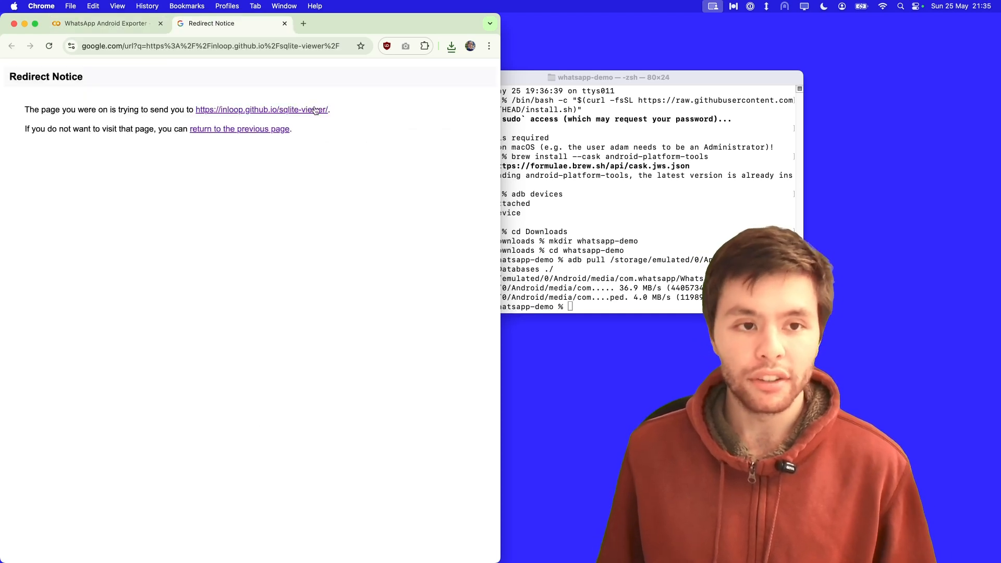
click(260, 109)
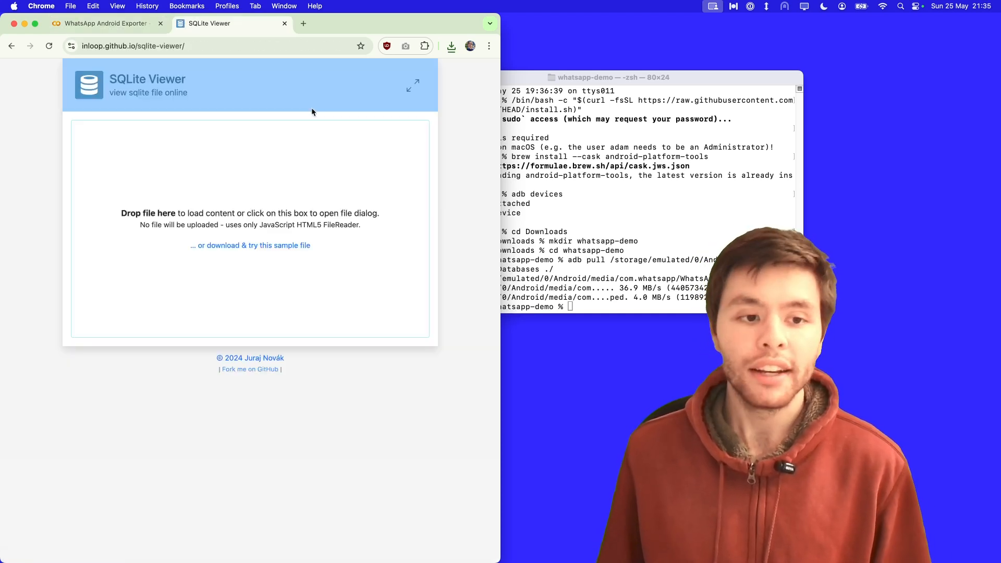
click(250, 224)
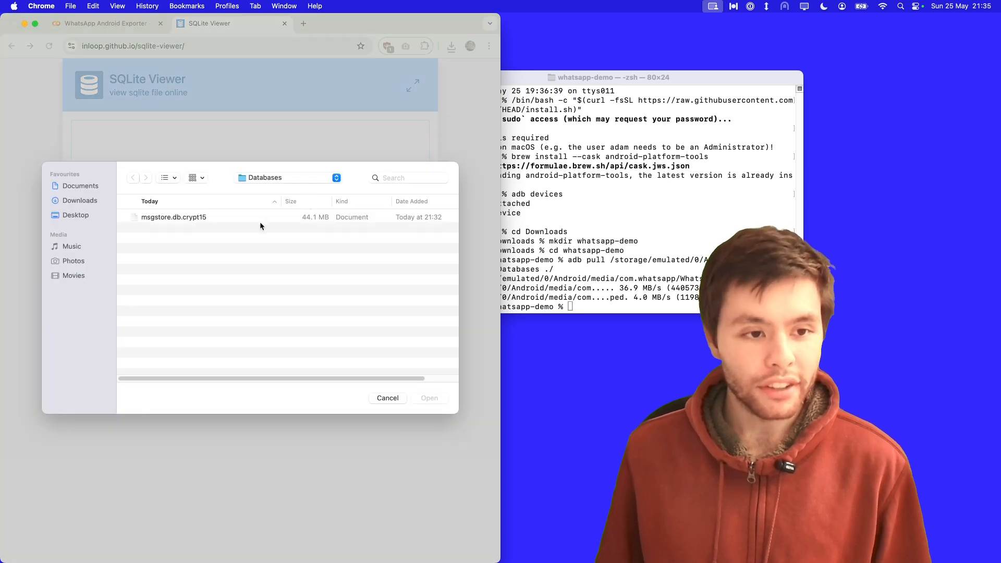
click(79, 199)
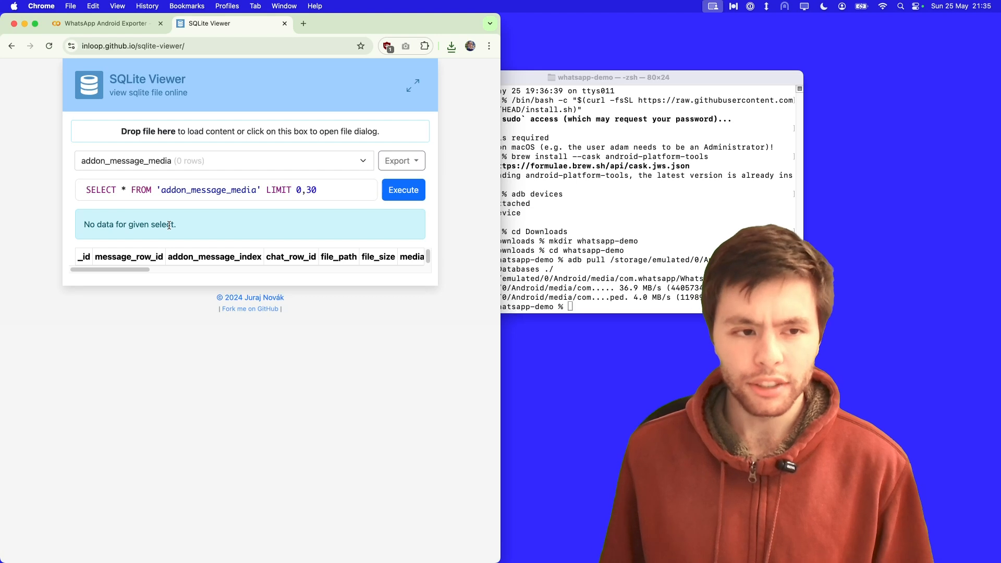
Select the message table to display its 168,544 rows across 5,619 pages
click(223, 160)
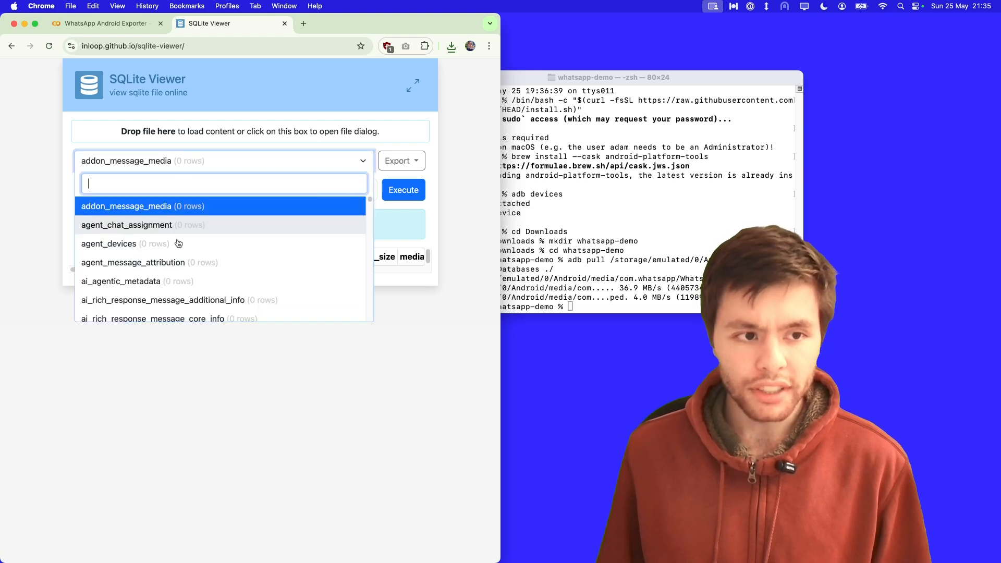
scroll(down, 3)
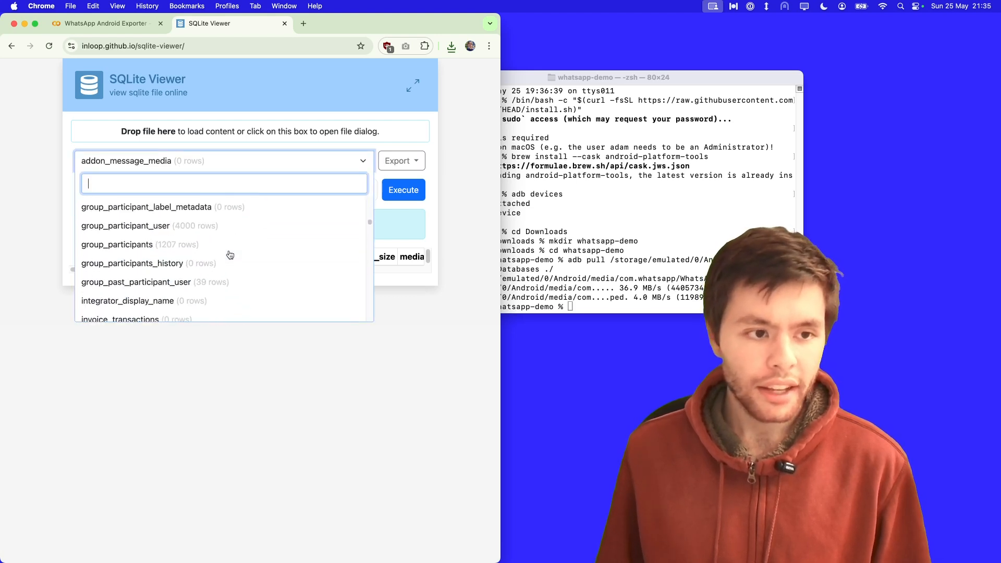
text(message)
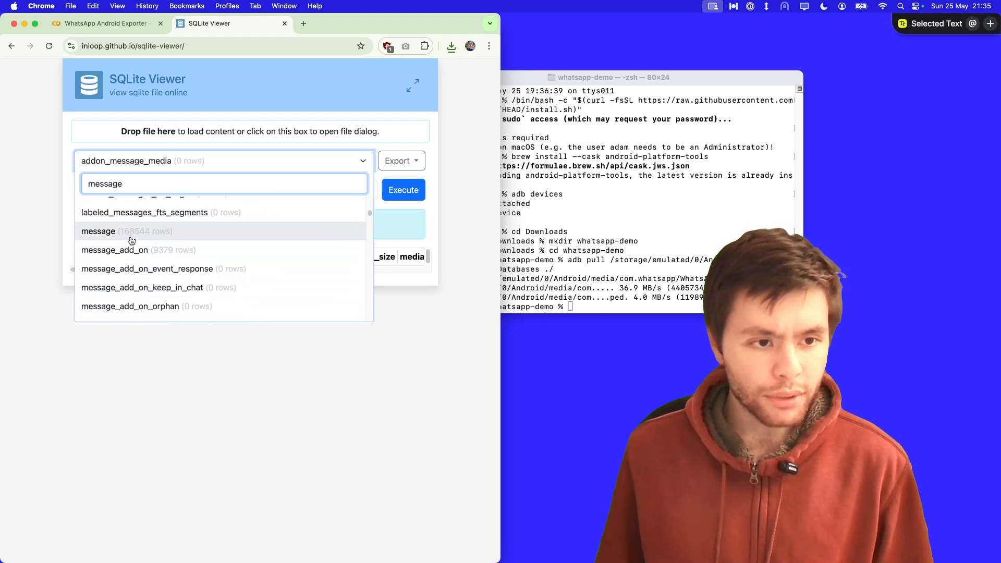
click(99, 231)
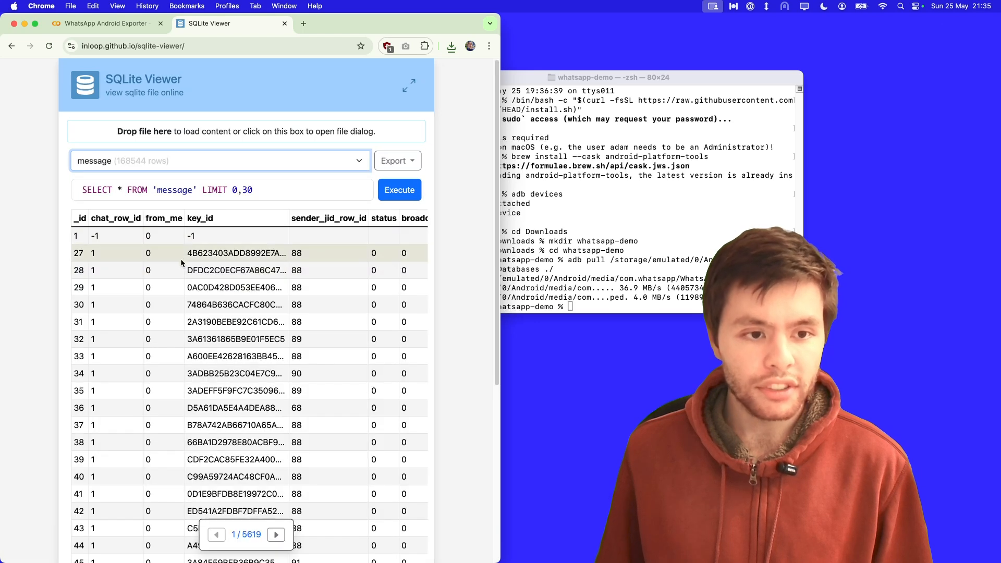
Export all tables to CSV, then browse the exported_all_db folder in Downloads
scroll(down, 3)
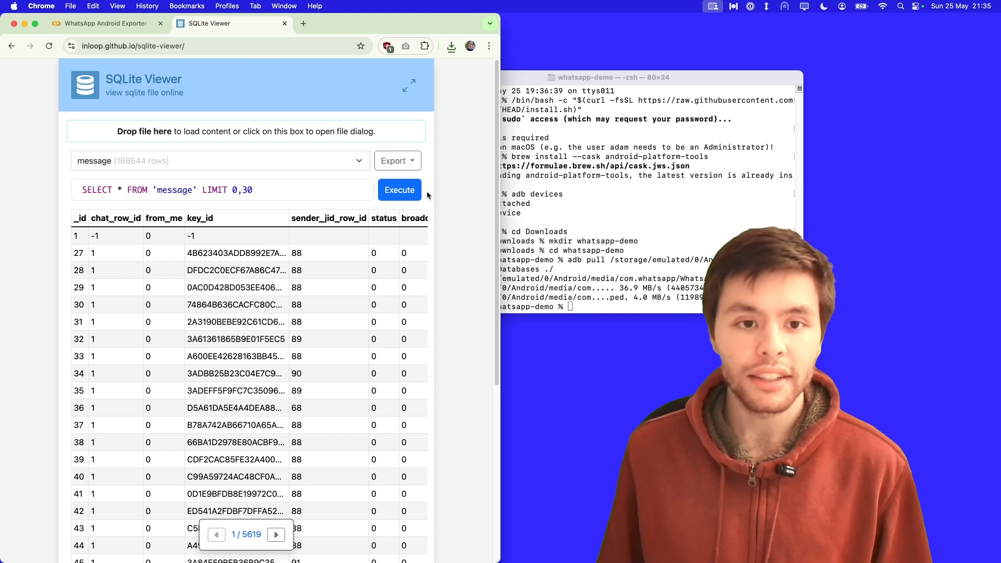
click(393, 160)
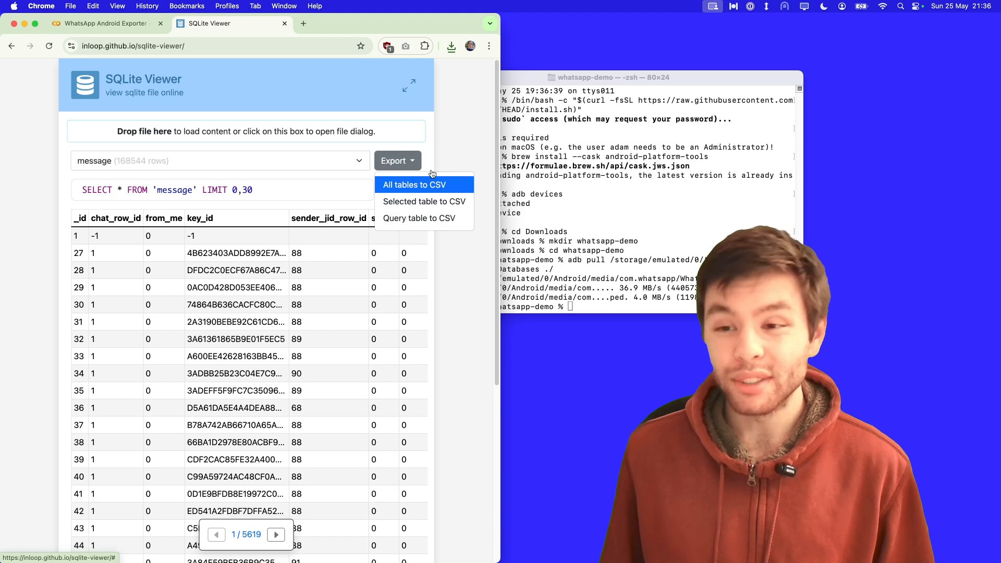
click(397, 160)
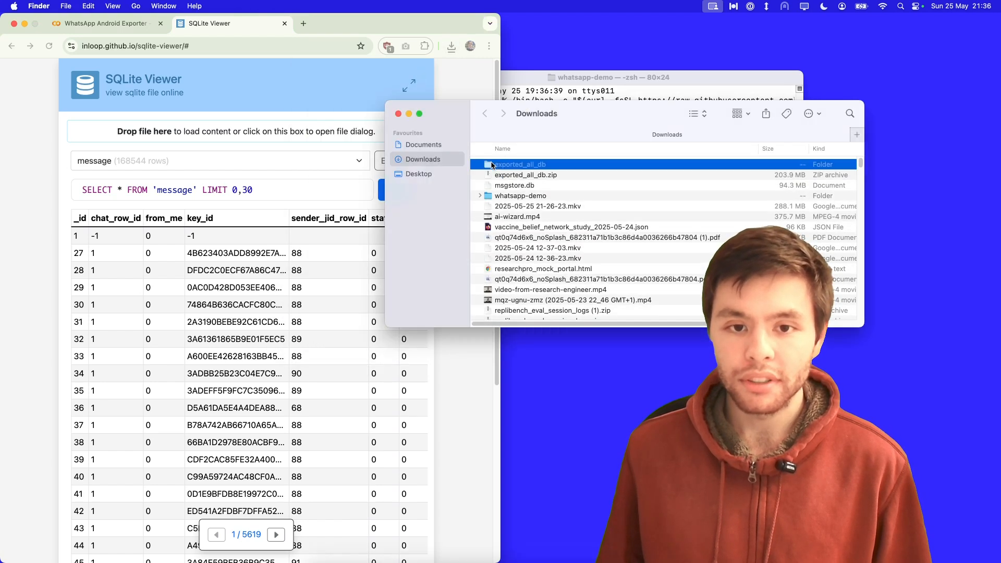
double_click(519, 164)
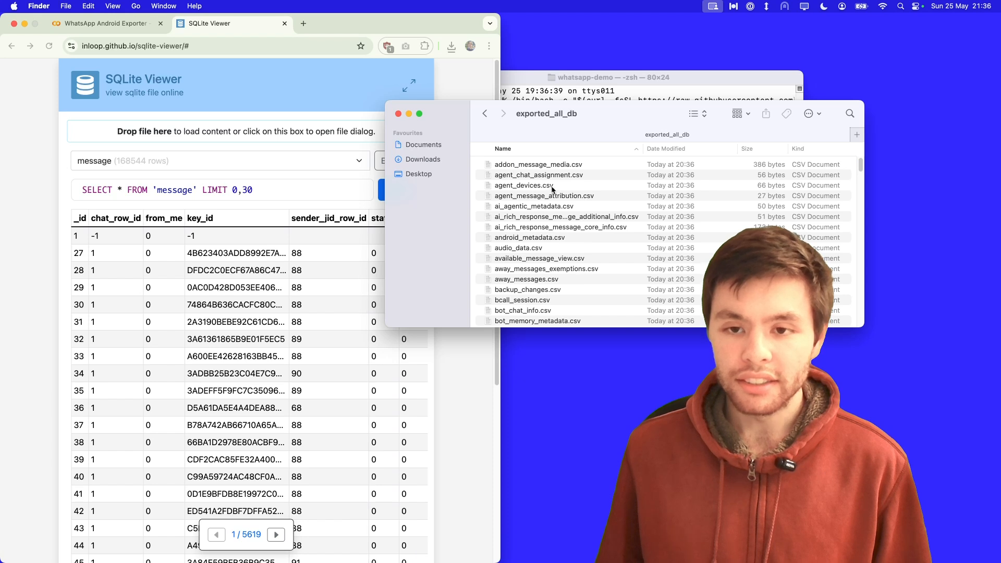
scroll(down, 3)
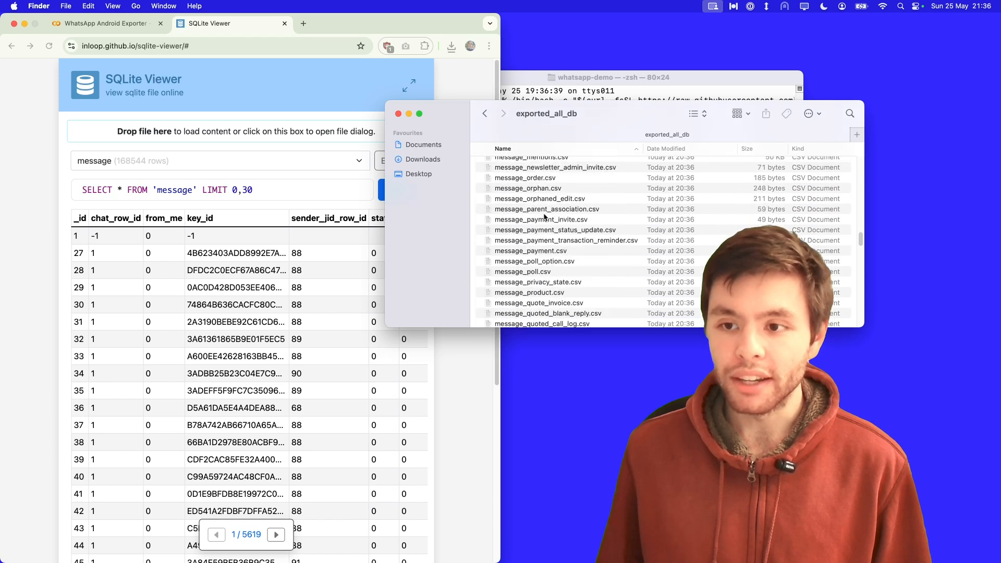